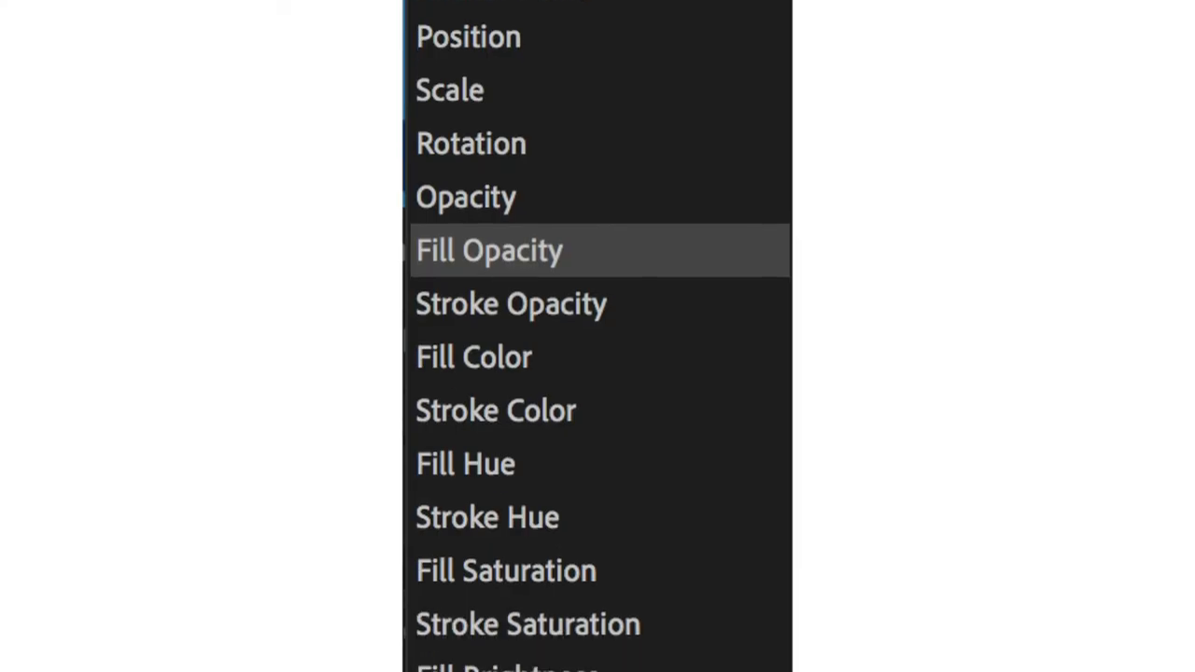
Apply the TextEvo In animation to DANNY and add Position and Rotation controls.
click(489, 250)
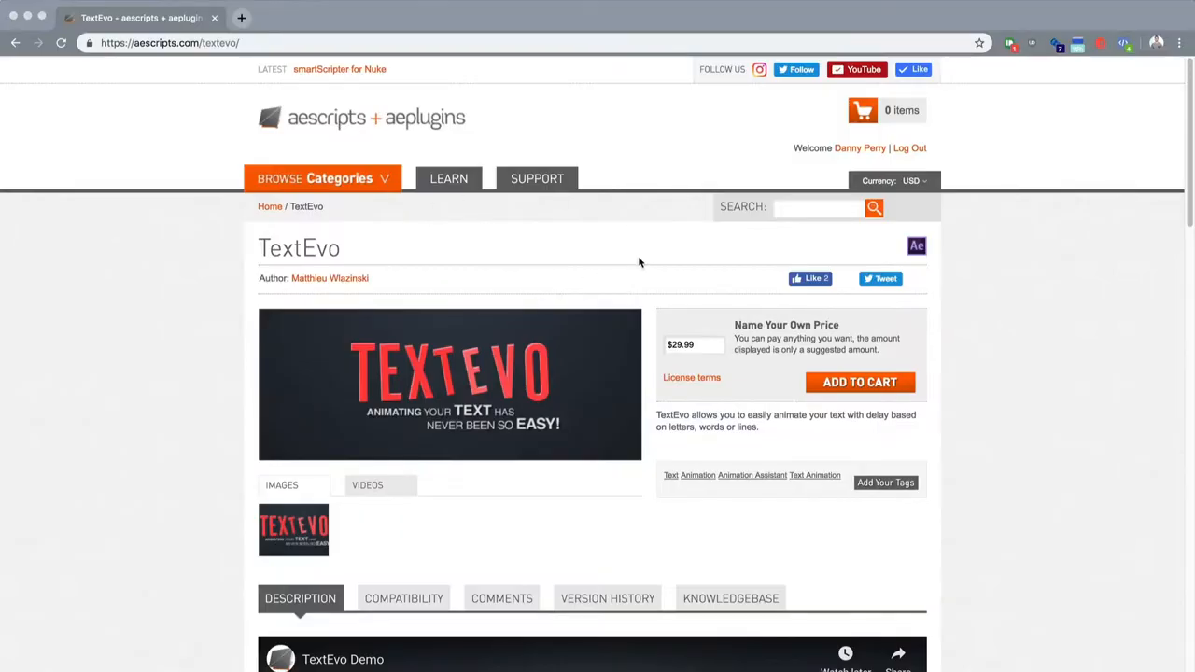
mouse_move(531, 320)
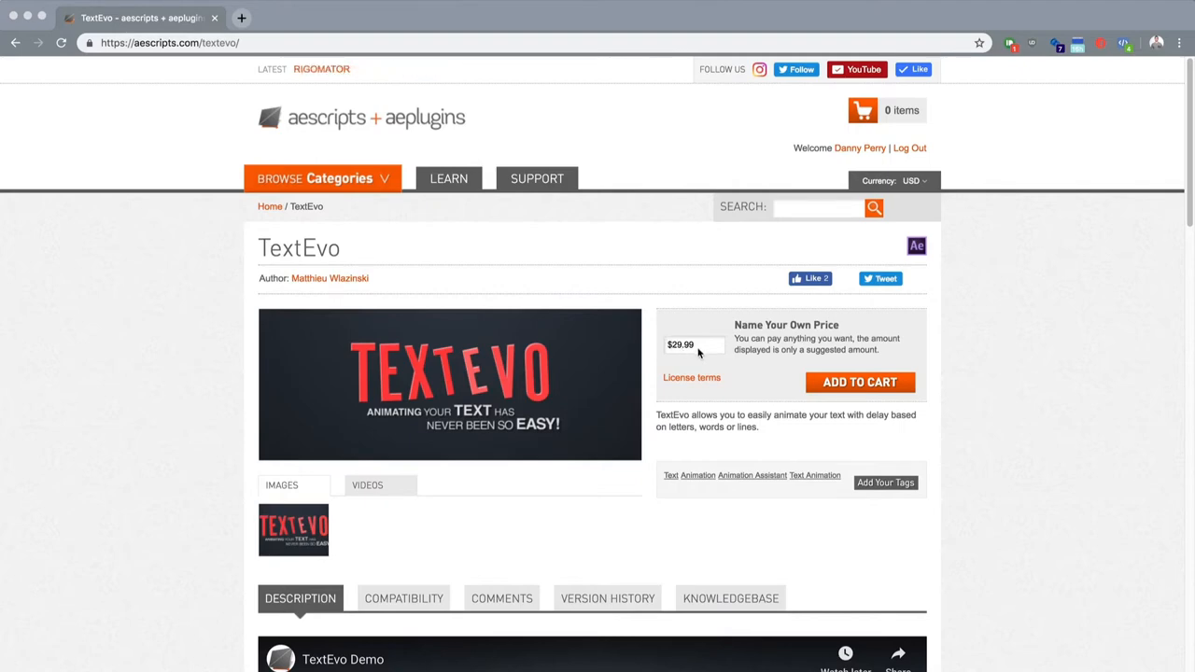
mouse_move(598, 333)
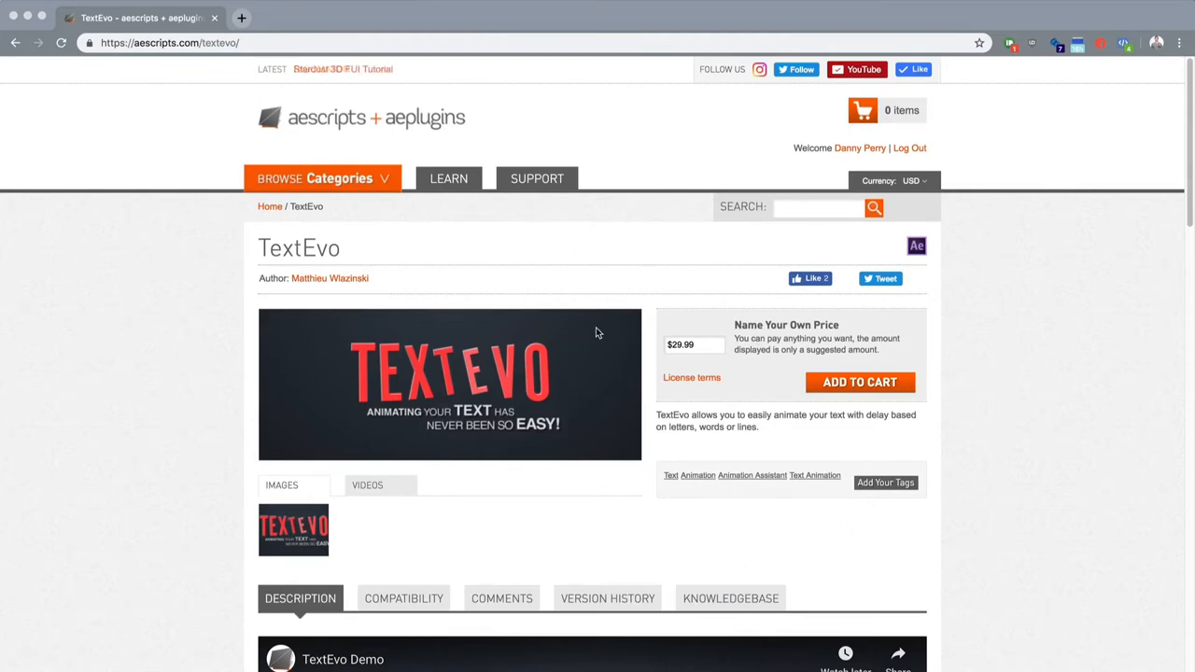
click(695, 344)
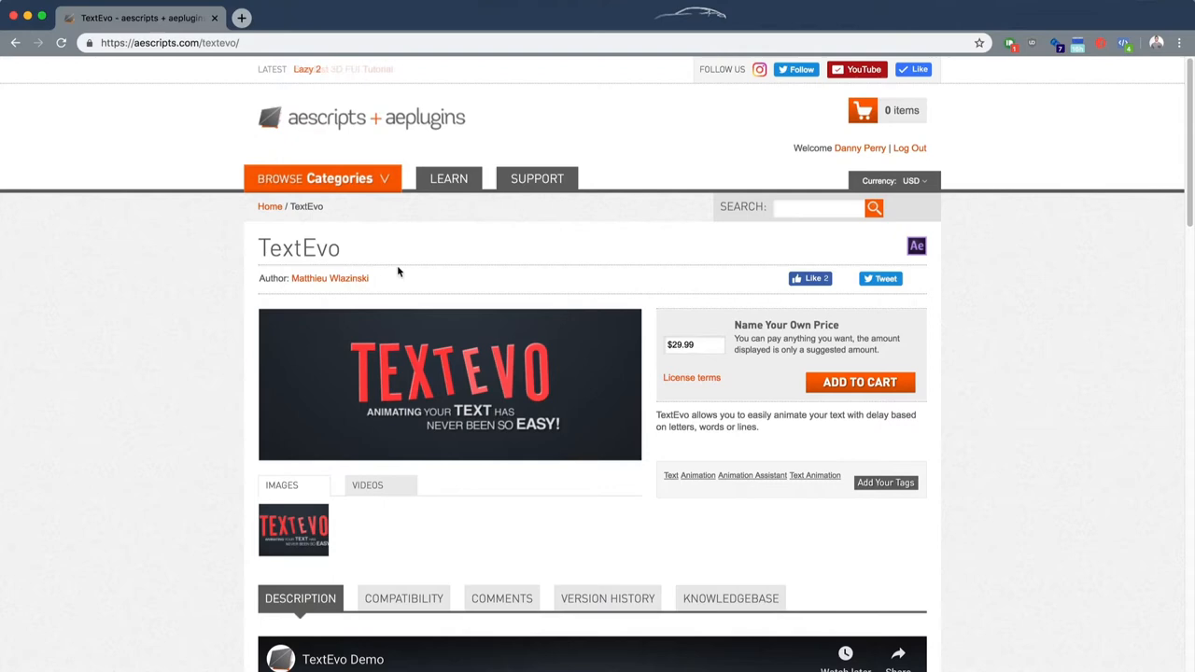
triple_click(693, 345)
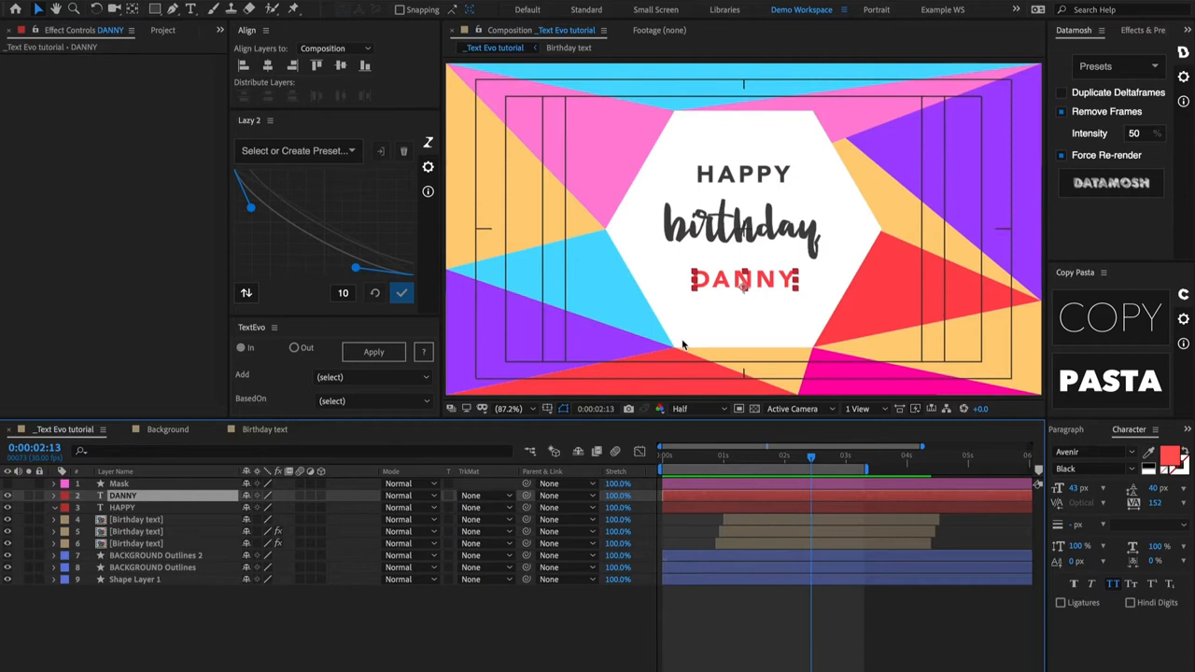
mouse_move(663, 378)
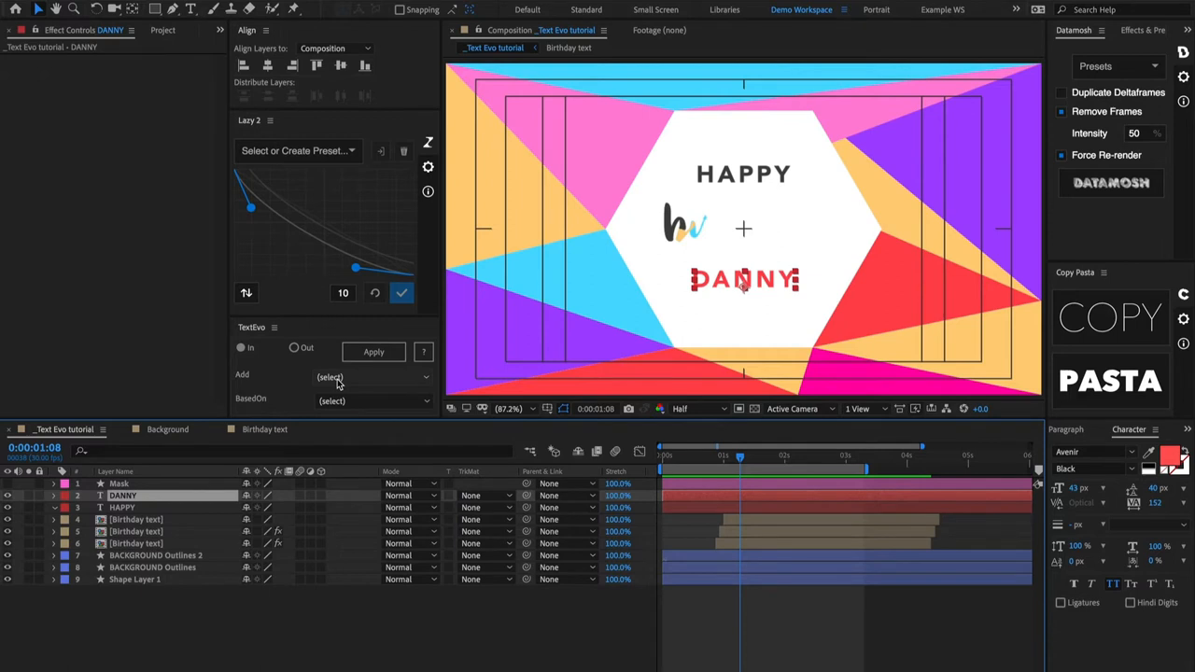
mouse_move(366, 380)
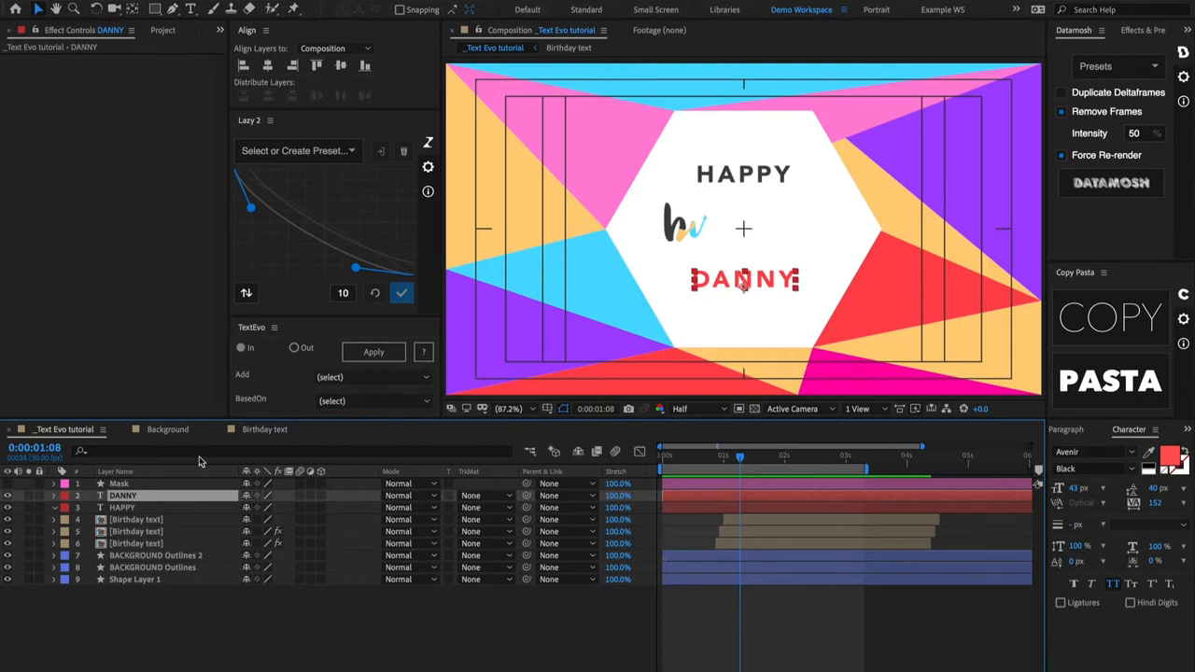
click(373, 352)
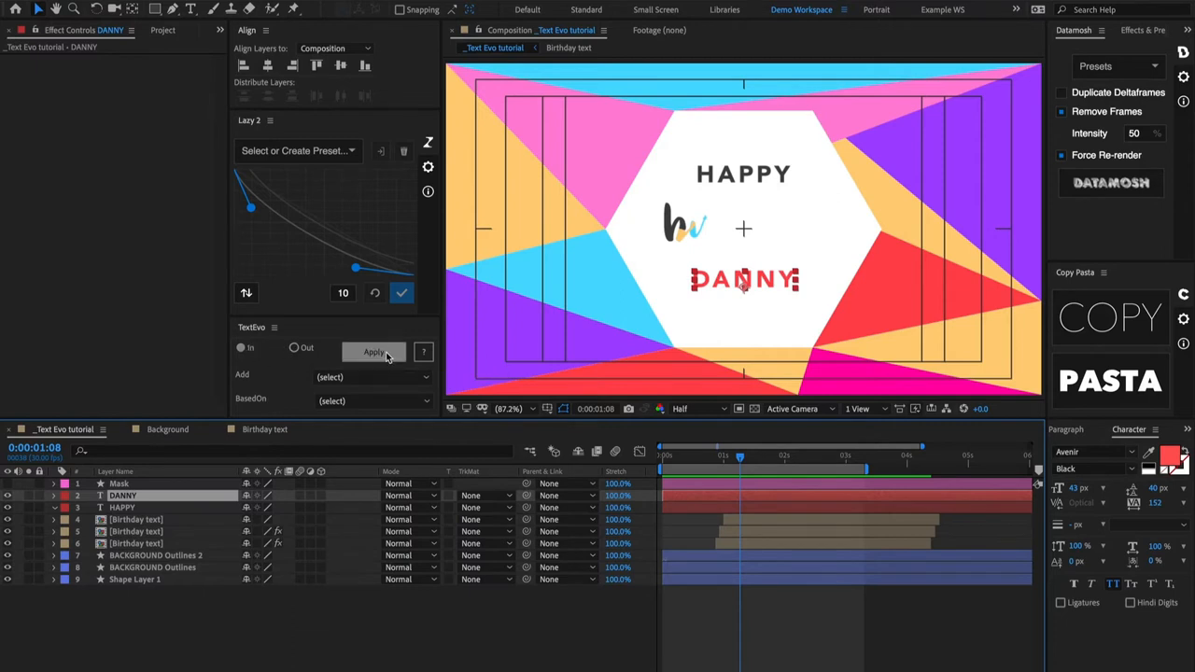
click(374, 352)
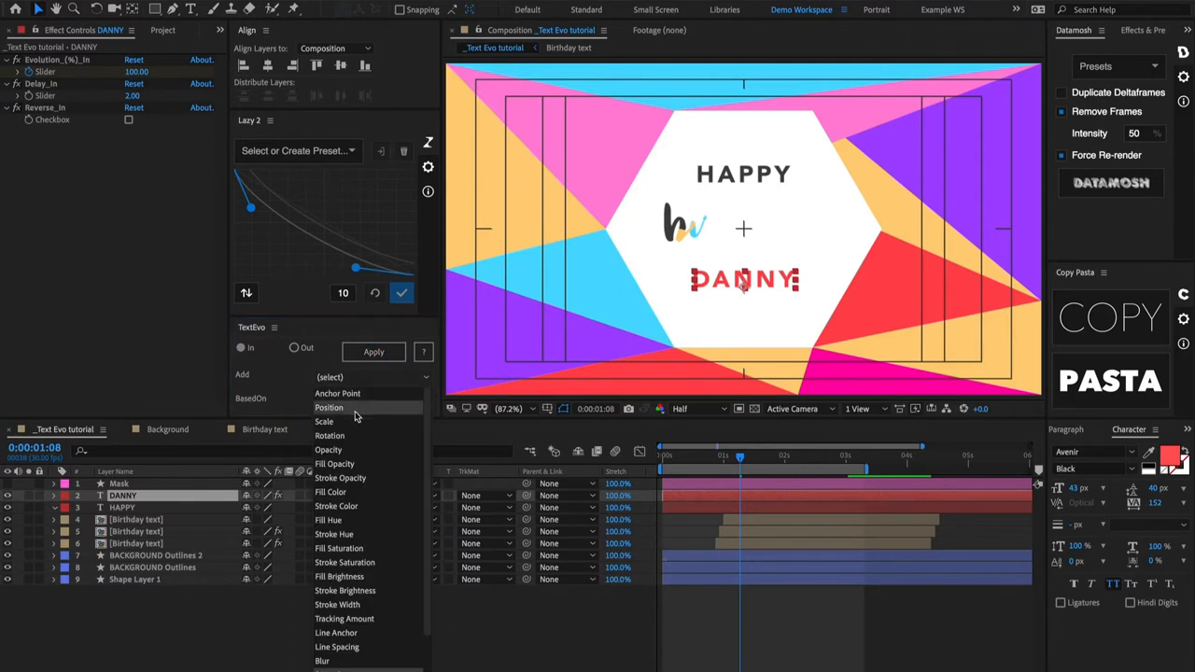
click(329, 407)
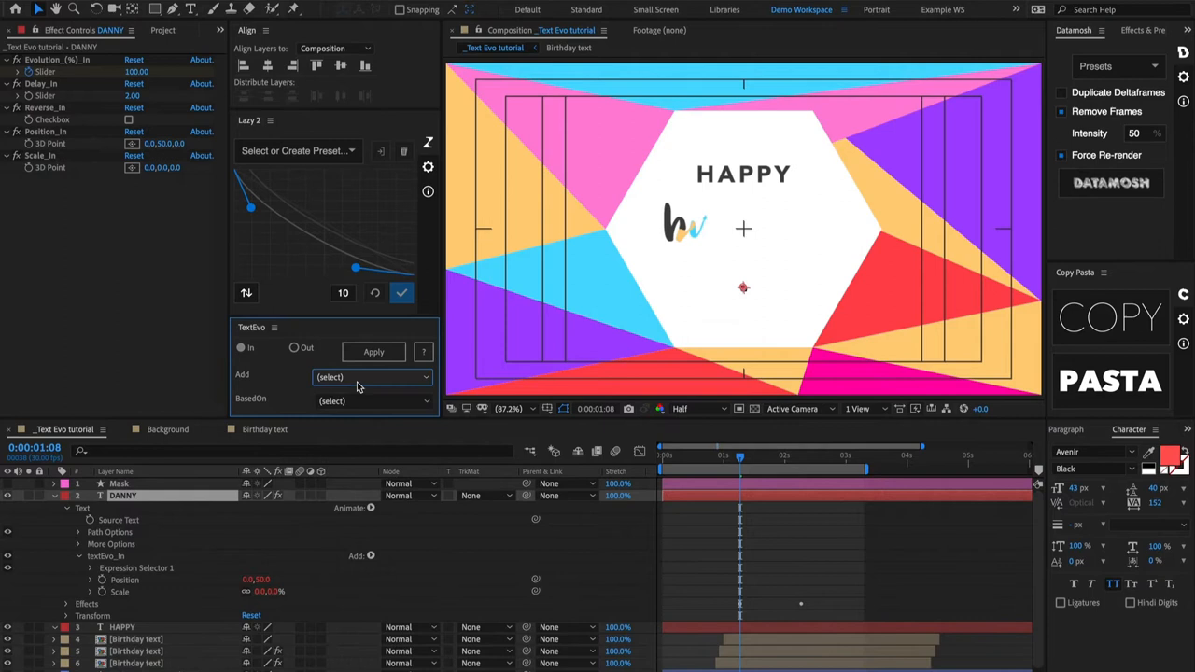
click(372, 376)
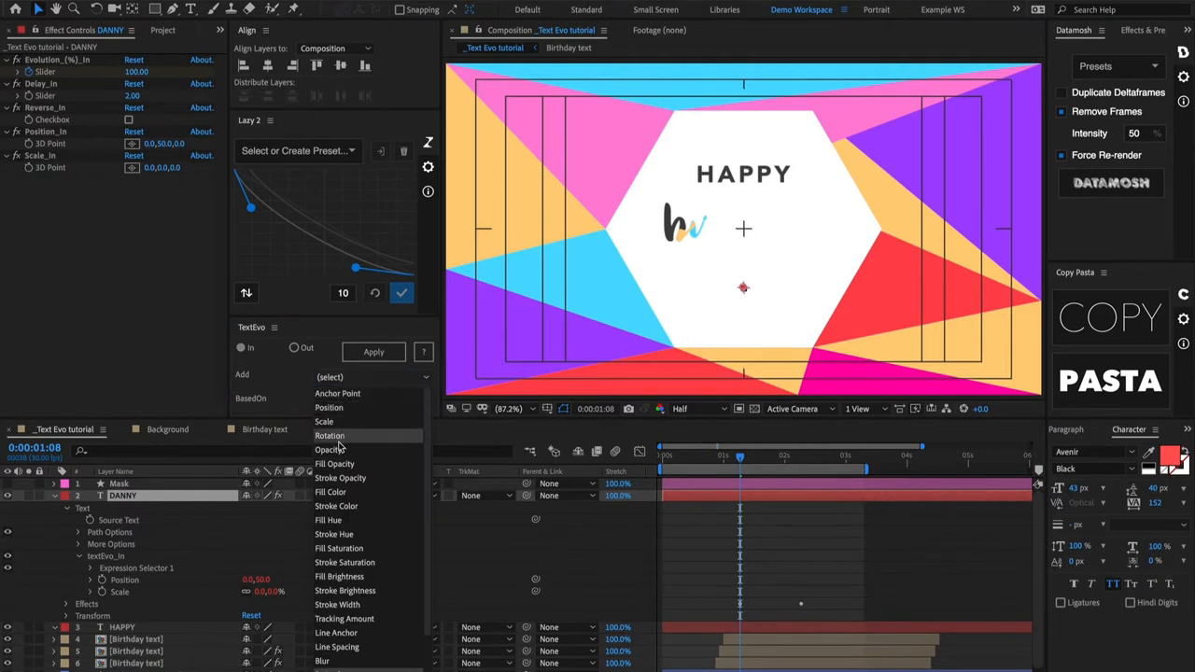
click(330, 435)
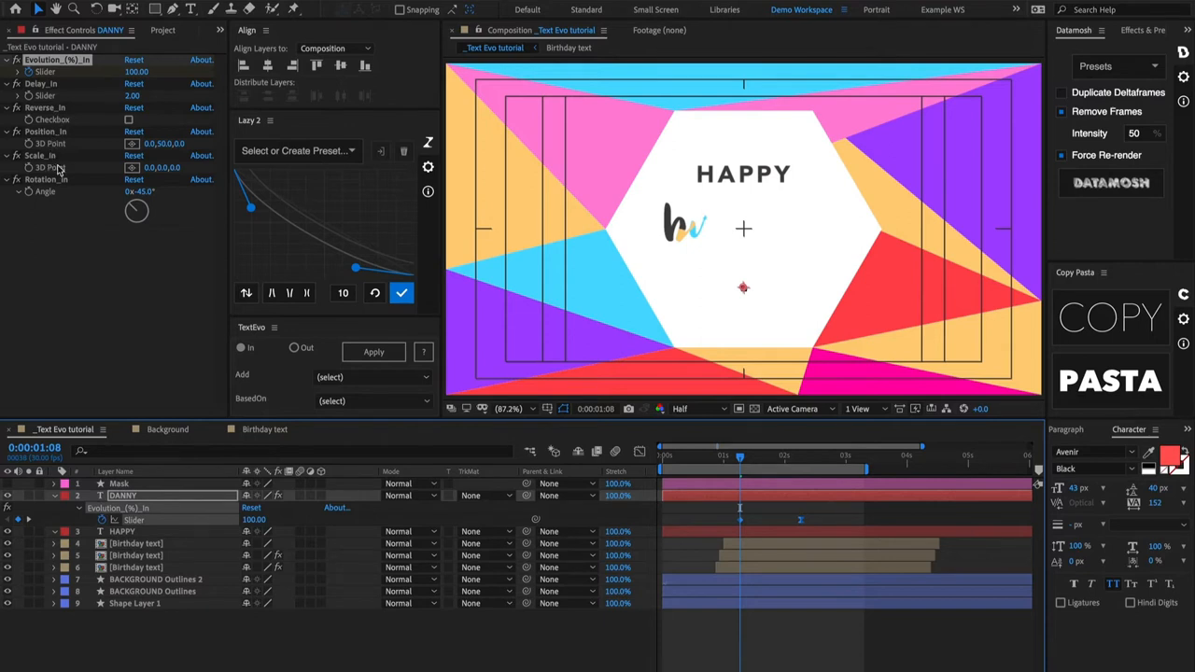
mouse_move(757, 524)
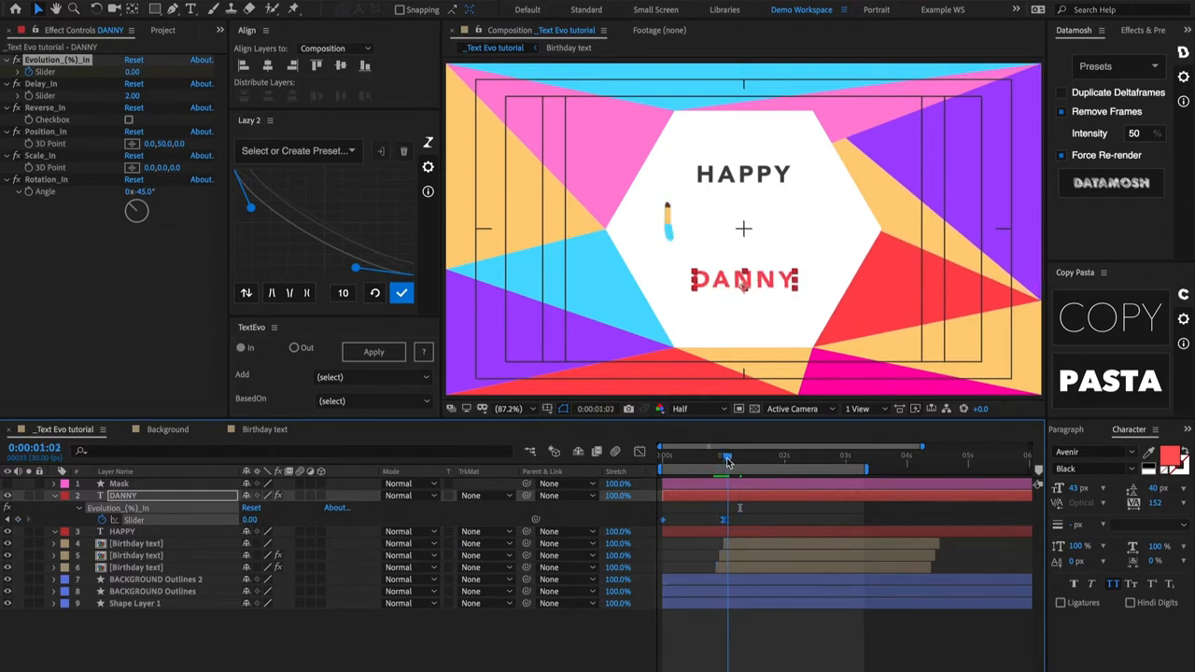
Preview DANNY's Evolution intro by scrubbing between 0:00 and about one second.
drag(728, 457, 669, 457)
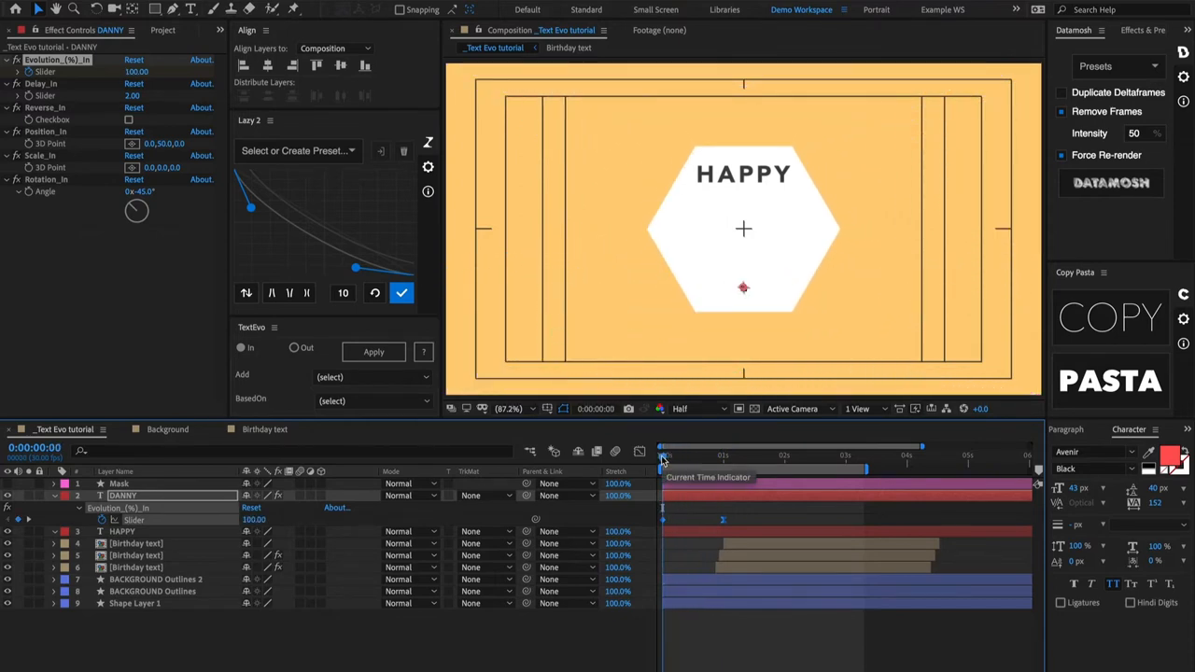
mouse_move(677, 457)
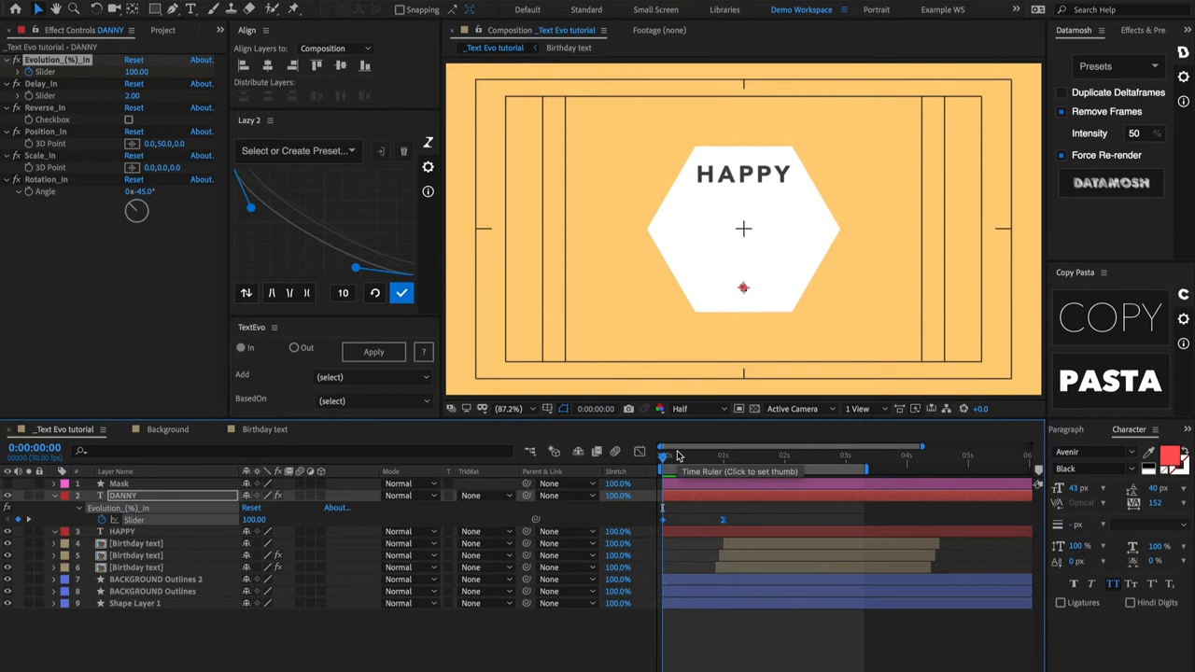
click(664, 454)
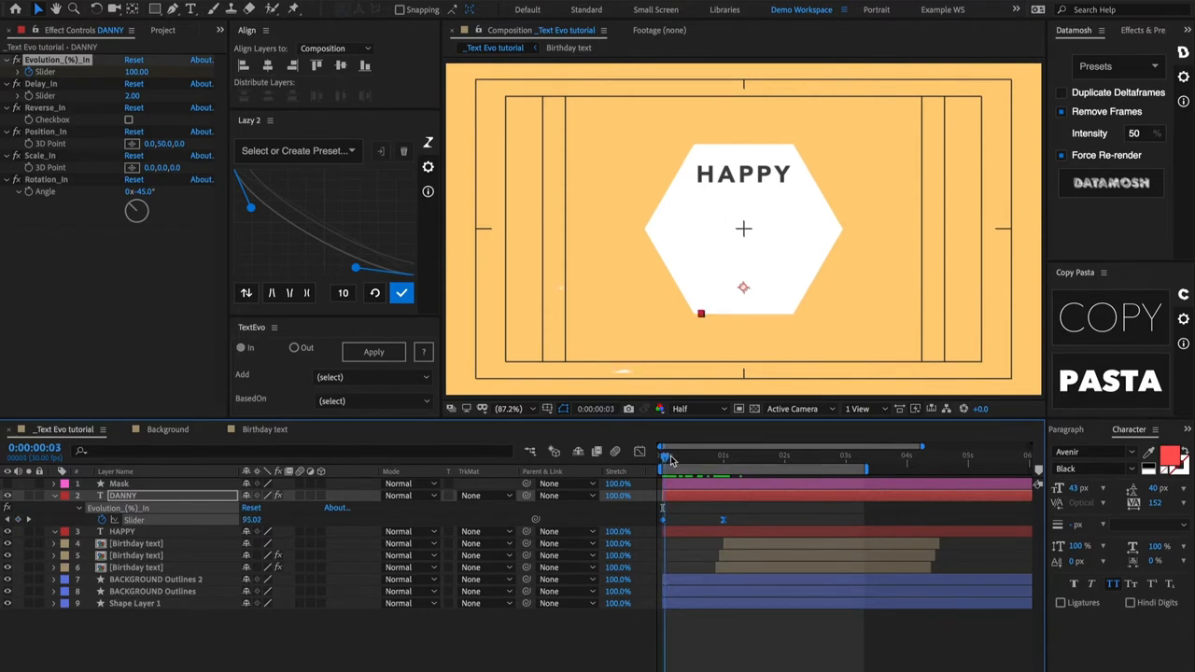
click(664, 456)
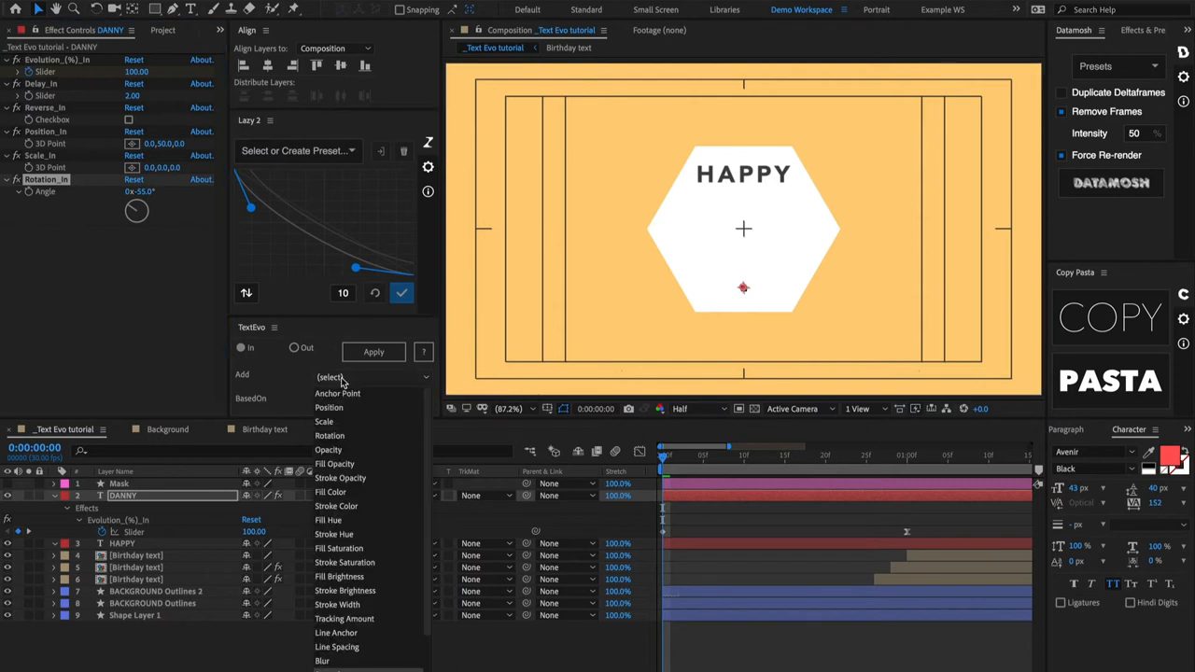
mouse_move(721, 505)
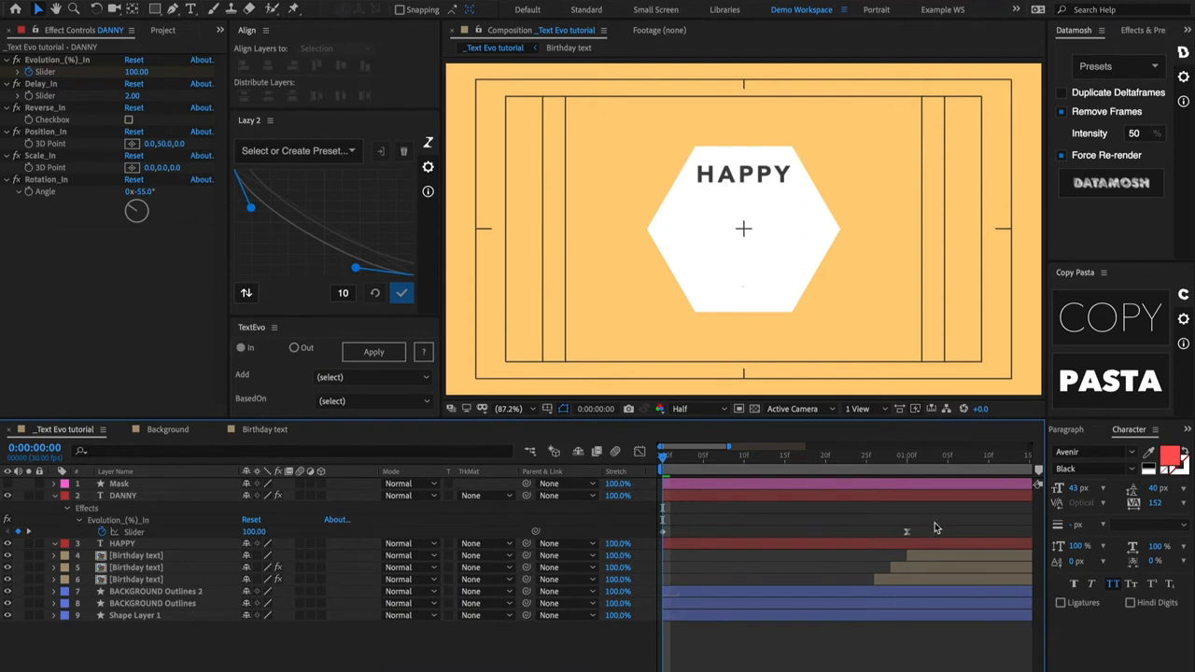
mouse_move(710, 536)
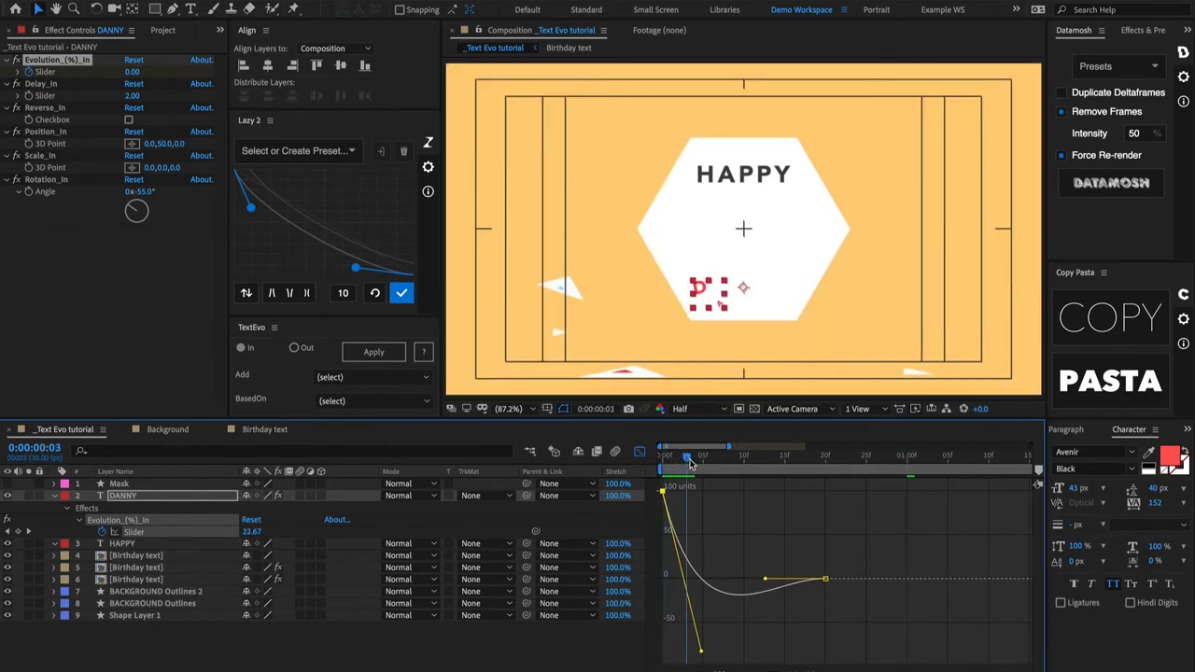
Scrub through DANNY's eased intro to check the overshoot, then leave the value graph.
drag(689, 457, 709, 458)
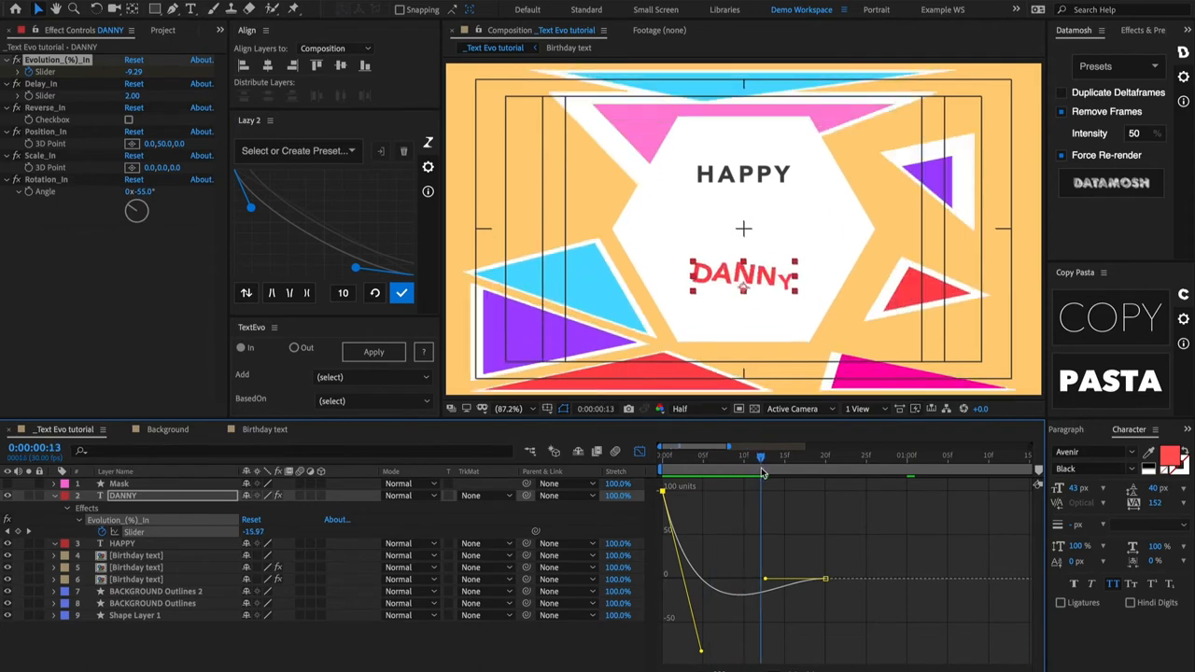
drag(761, 458, 677, 458)
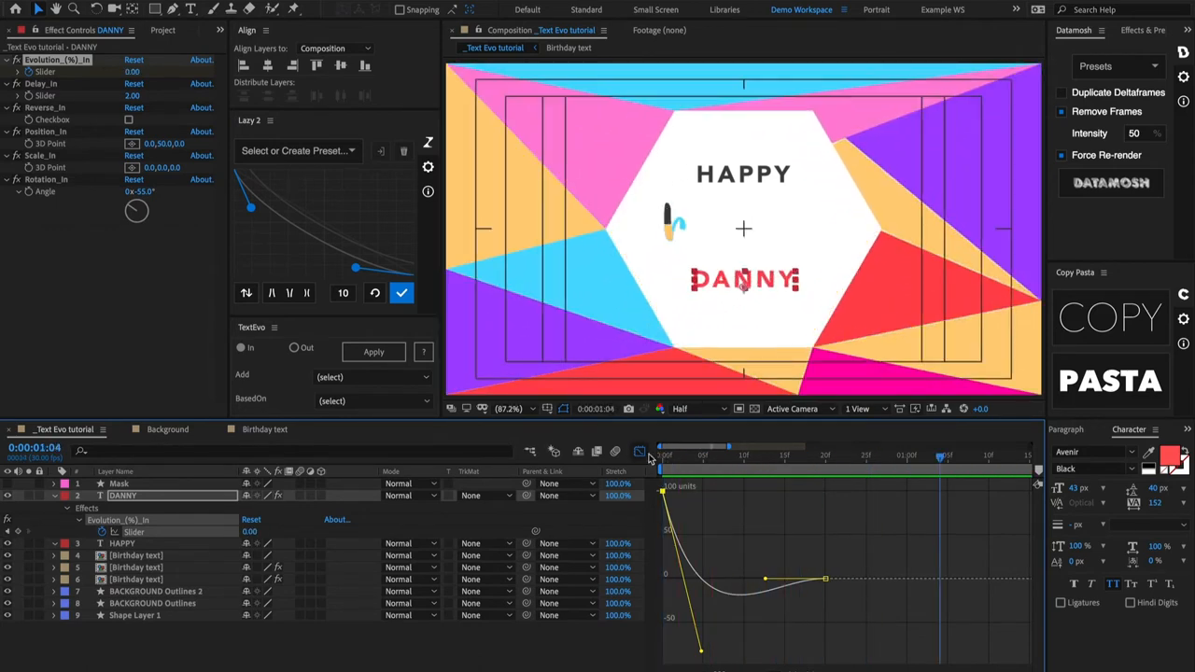
click(661, 454)
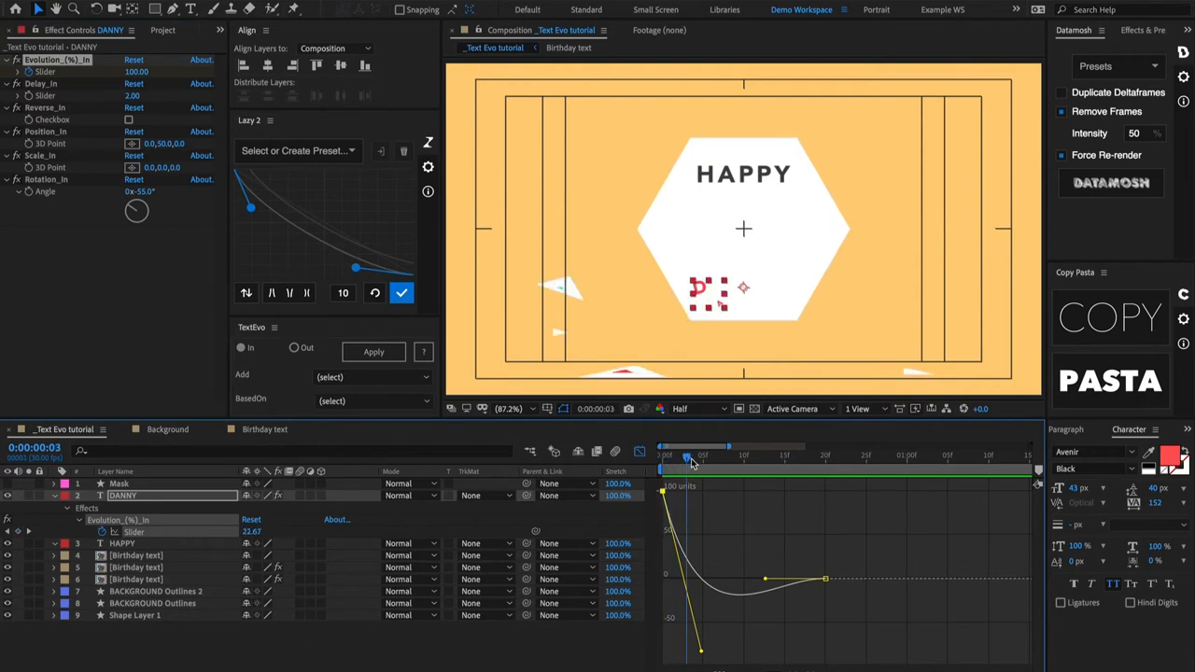
Preview the DANNY letters tumbling in, then switch from the Graph Editor to layer bars.
drag(691, 446, 708, 458)
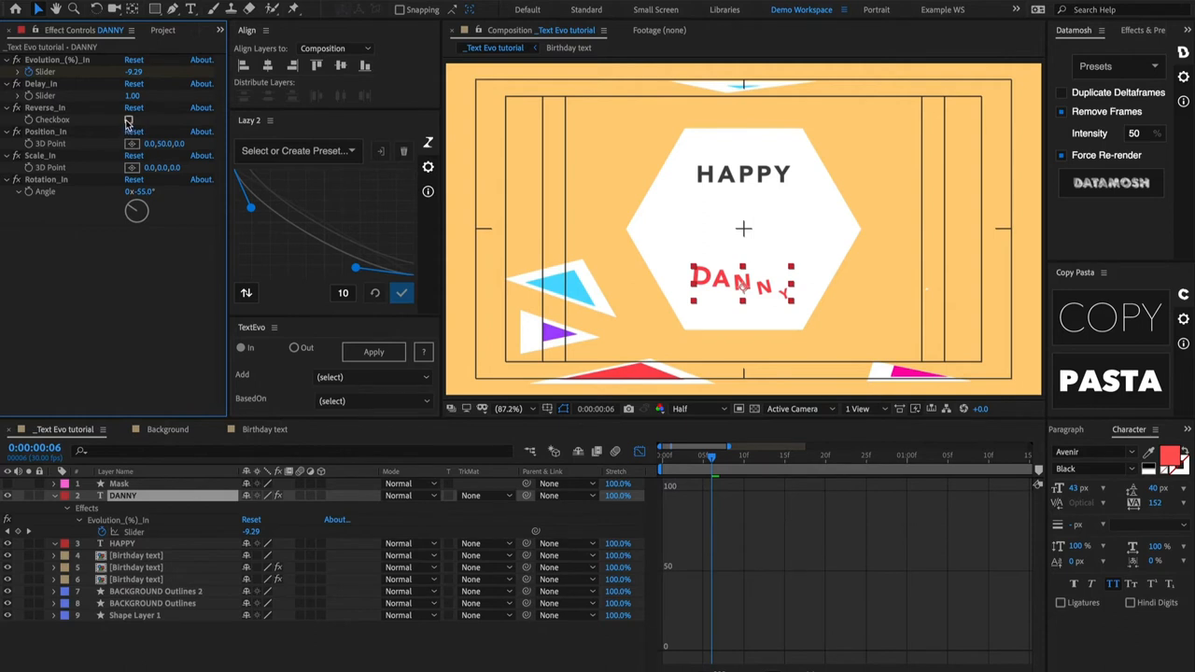
click(46, 107)
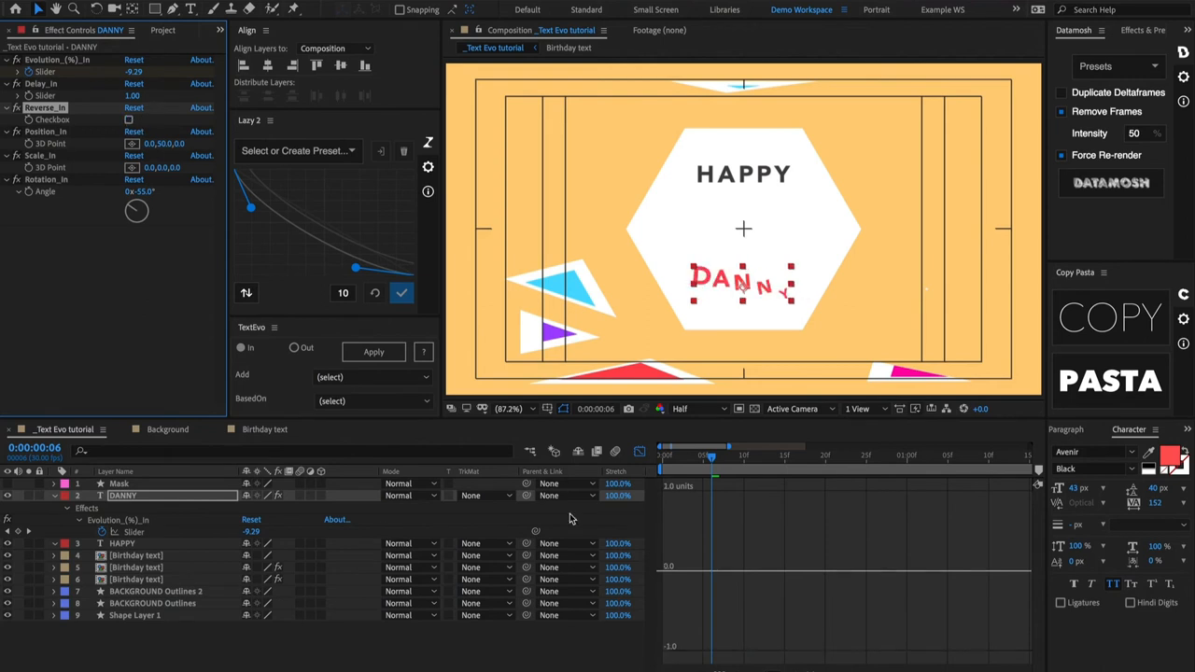
click(597, 451)
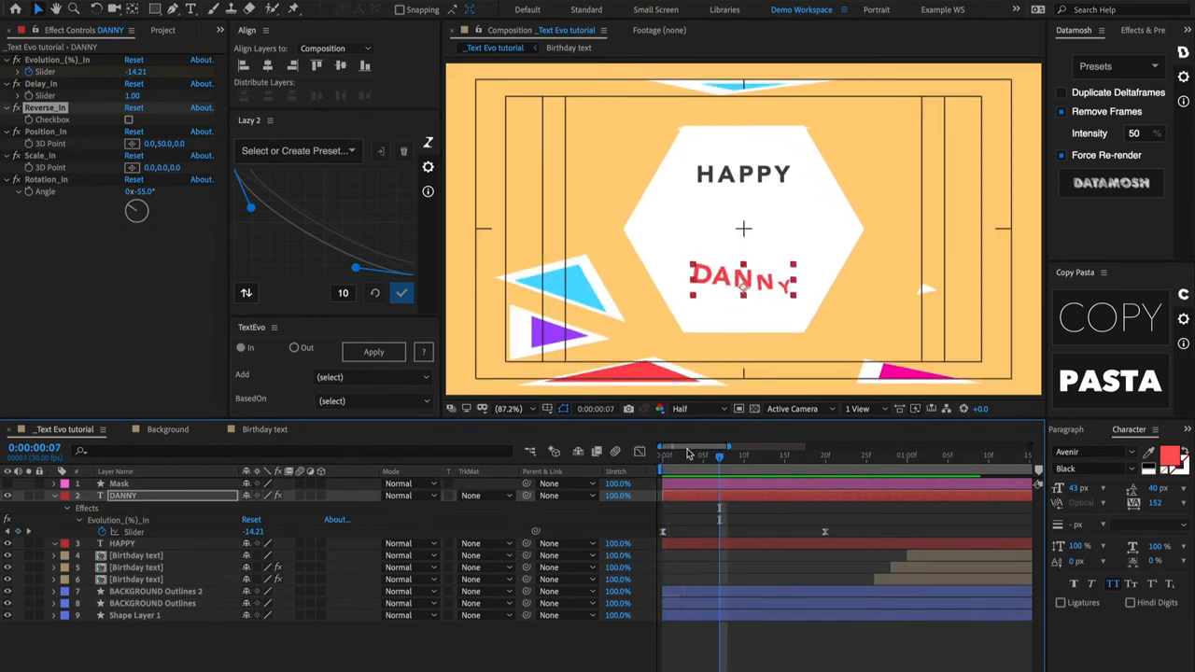
Scrub back to the start and forward through the name animation.
drag(719, 455, 661, 455)
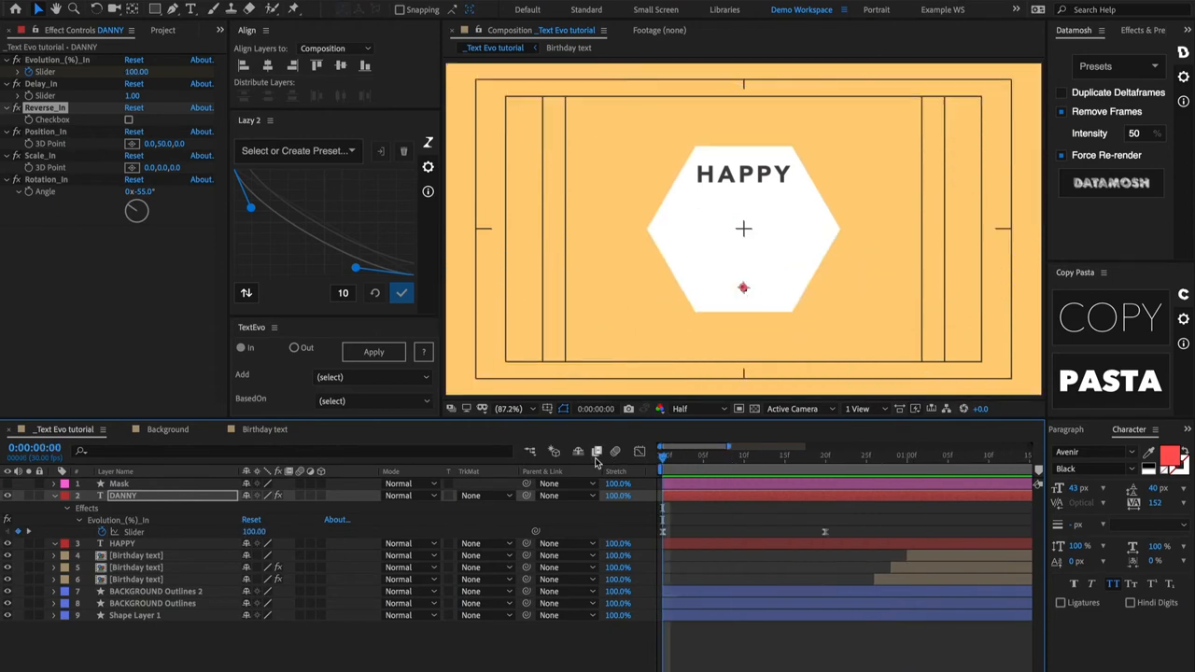
drag(663, 458, 817, 458)
text(Emily)
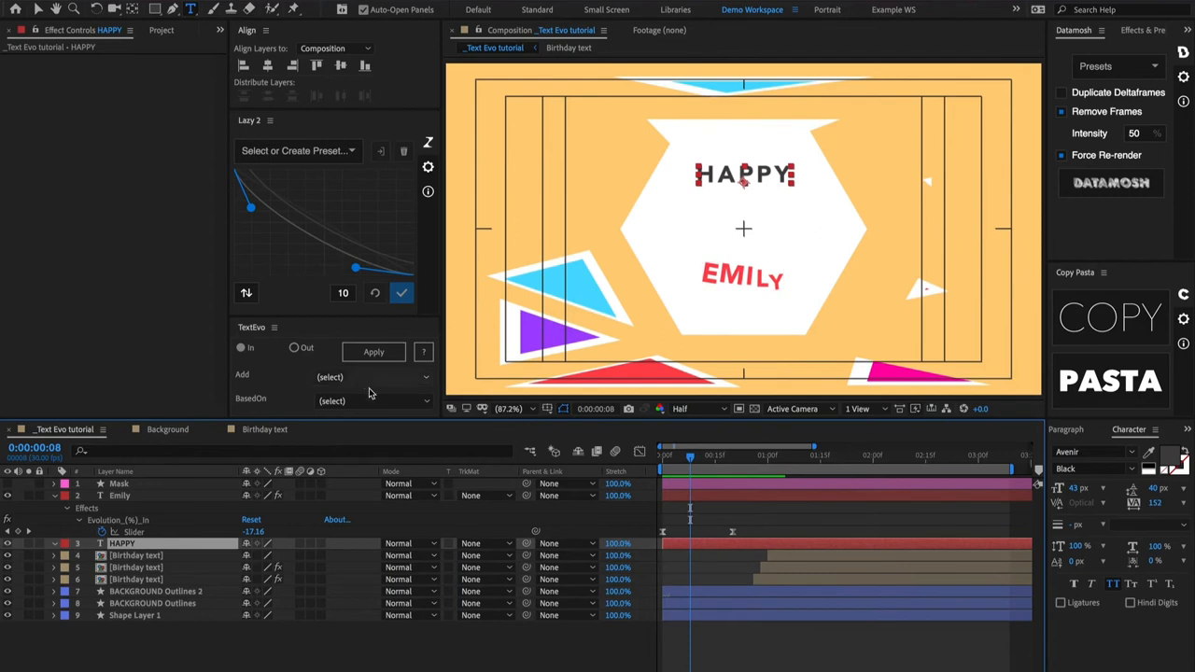
Add Position, Scale and Rotation build-ins to HAPPY from the TextEvo Add list.
click(373, 352)
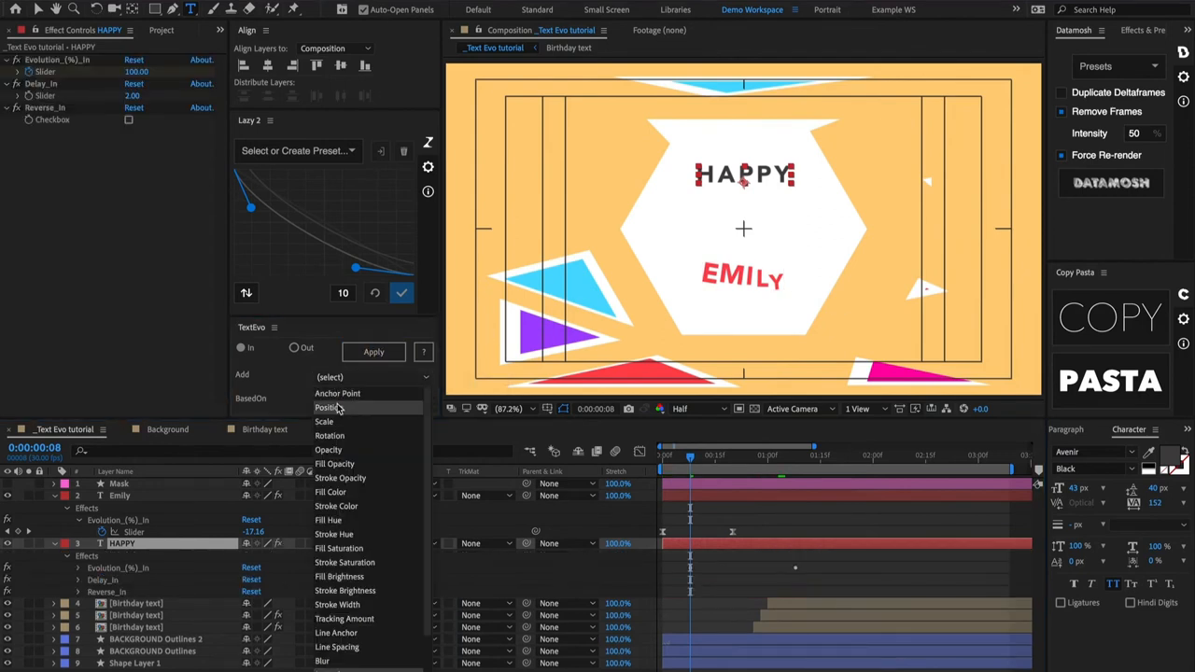
click(329, 407)
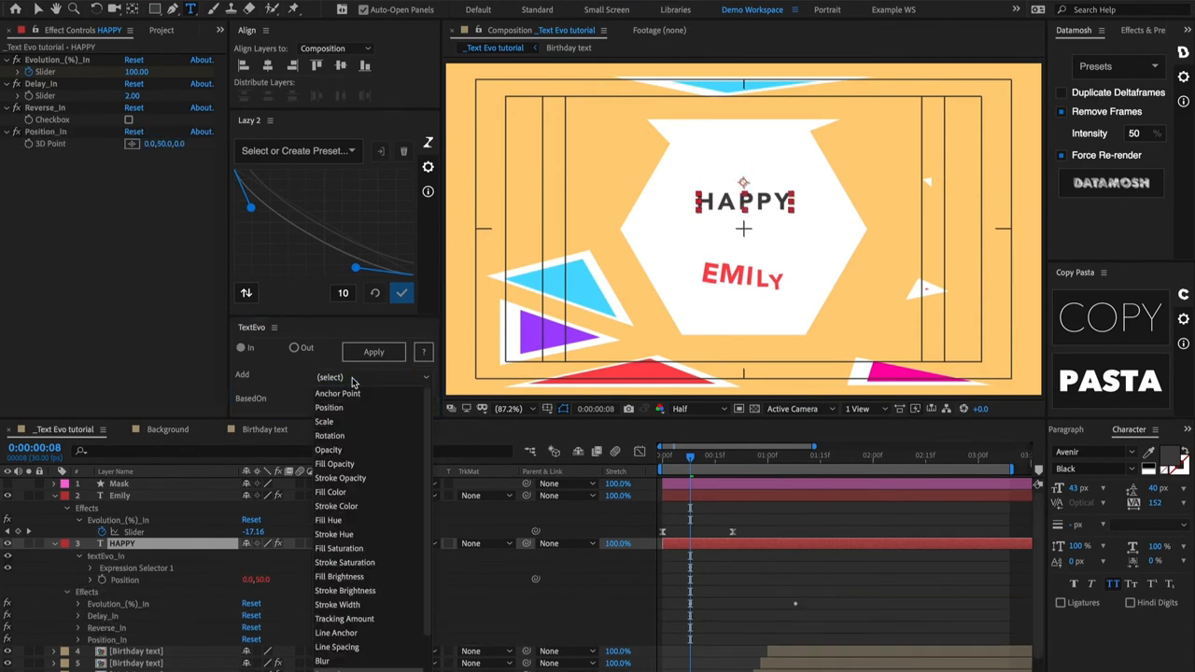
click(324, 421)
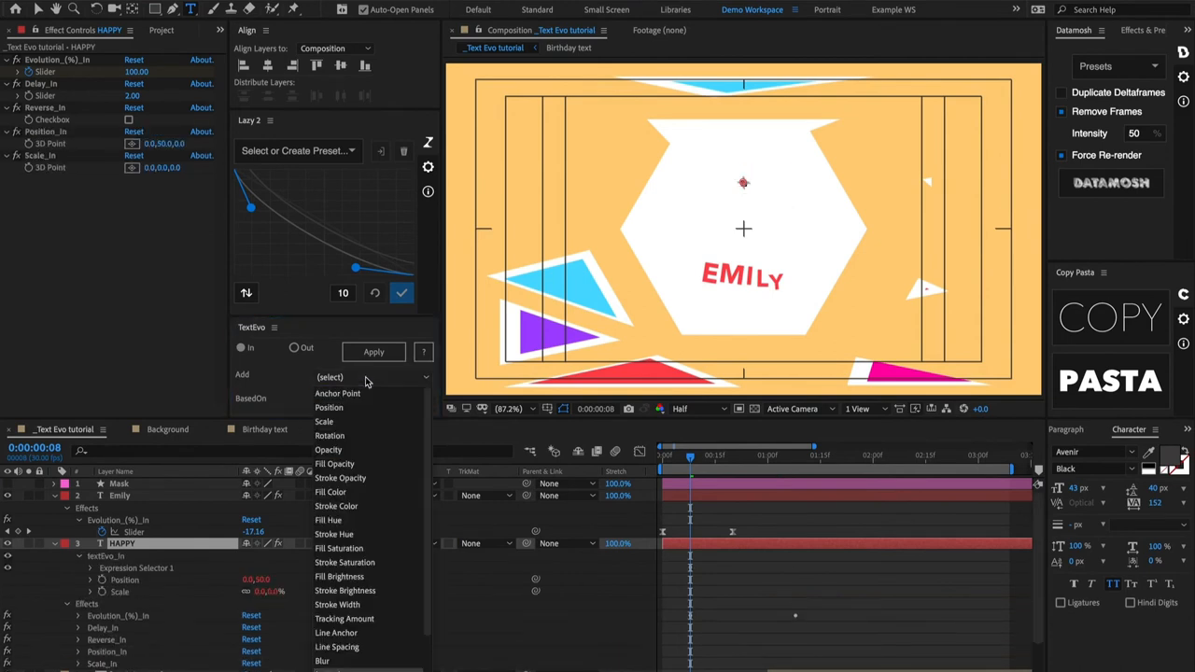
mouse_move(330, 435)
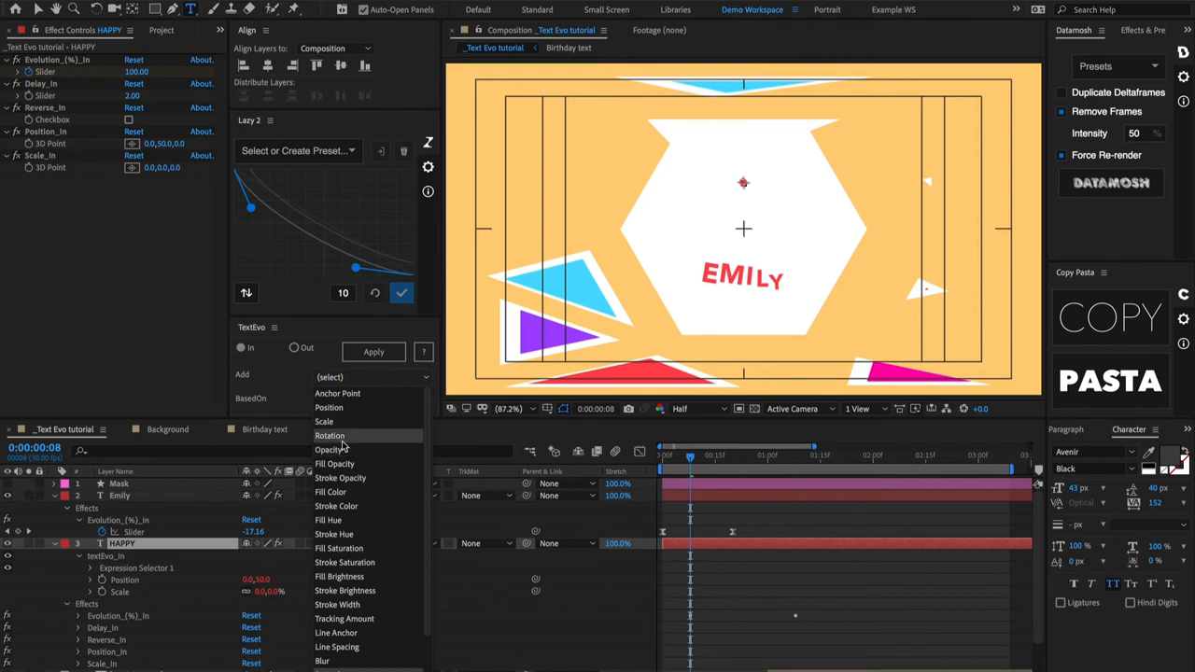
click(329, 435)
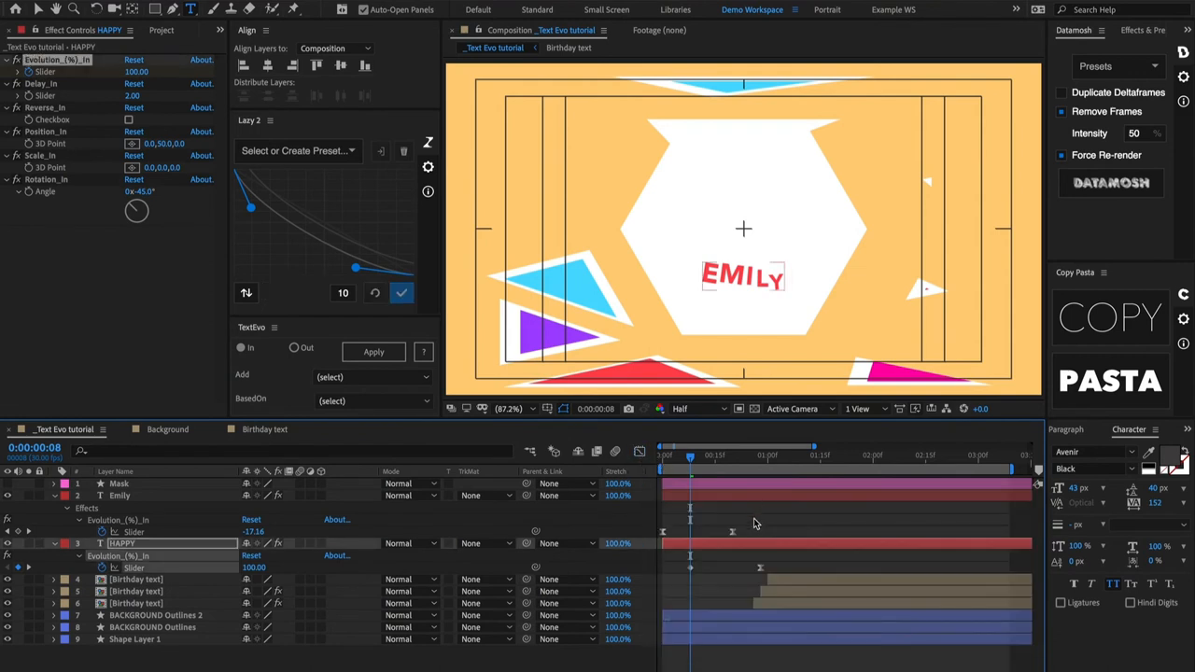
Select the Emily Evolution keyframes, then both of HAPPY's Evolution keyframes.
click(120, 496)
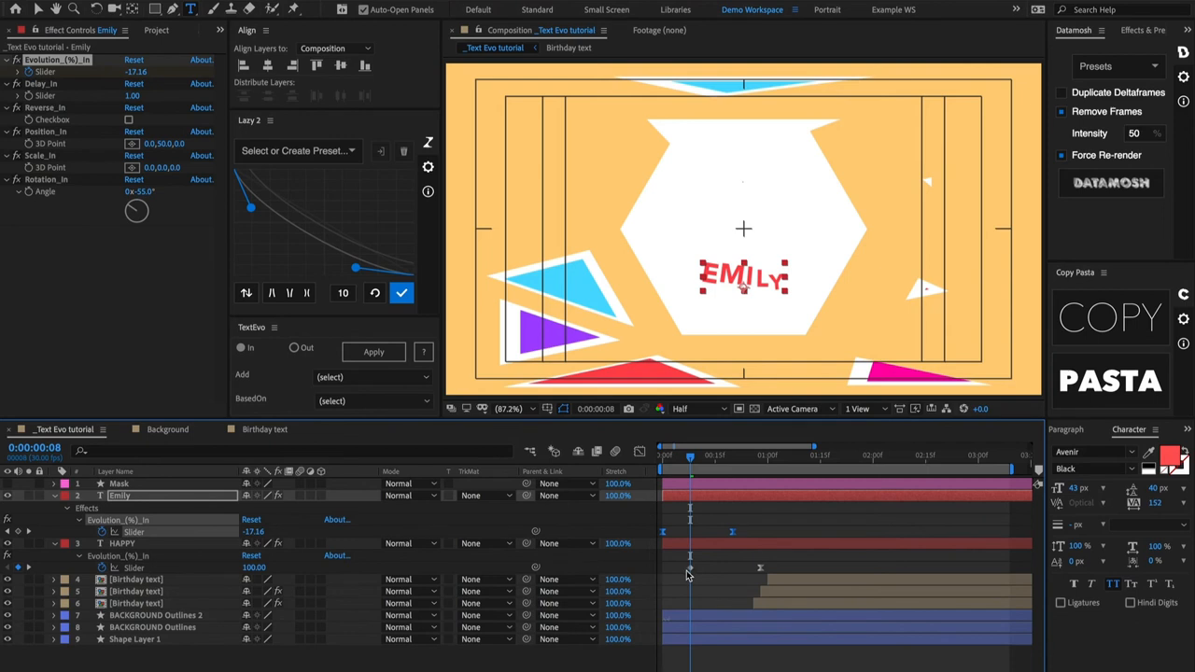
click(121, 543)
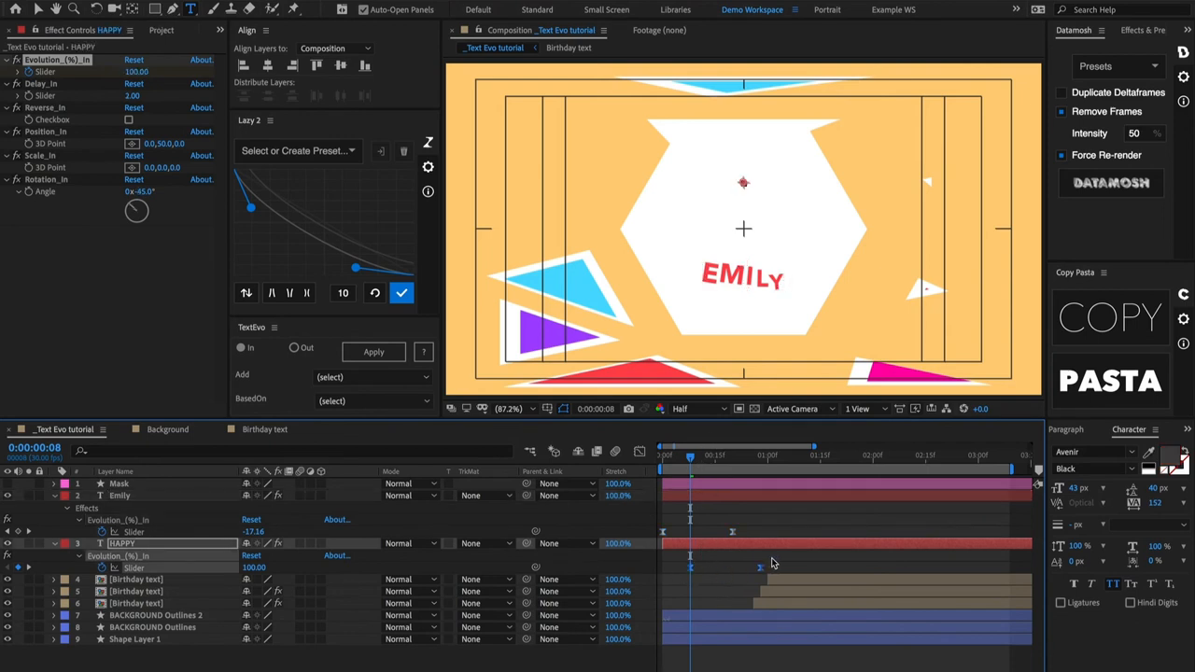
click(639, 452)
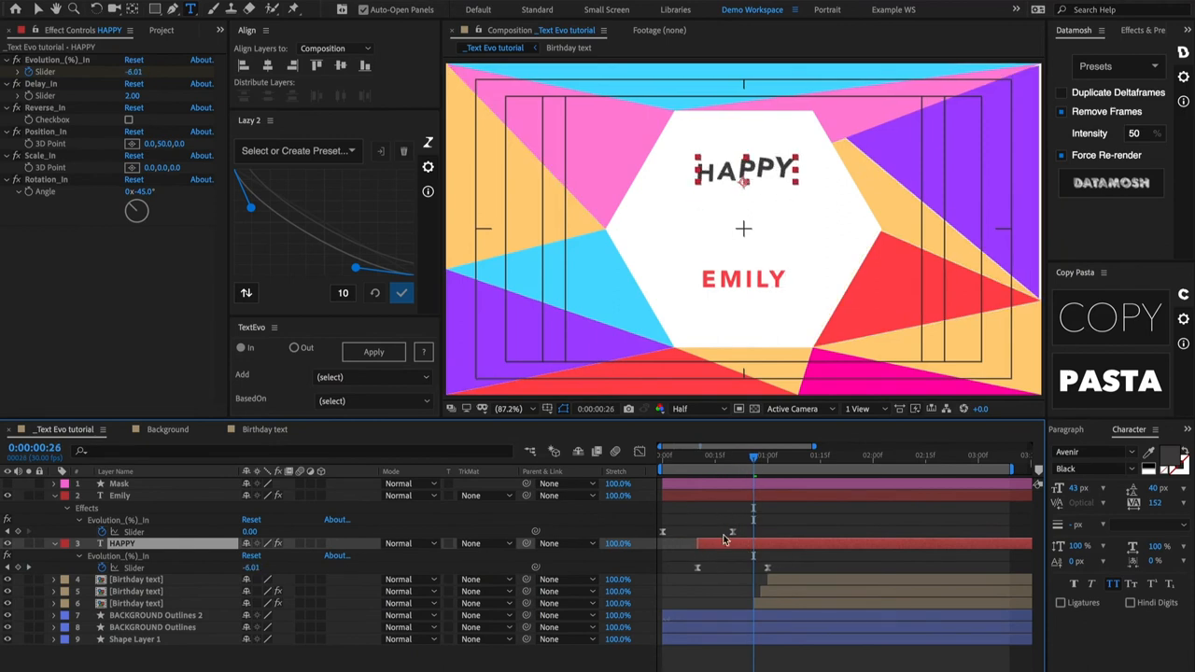
Select Emily, preview HAPPY's letters animating in, and view TextEvo's BasedOn split choices.
click(119, 495)
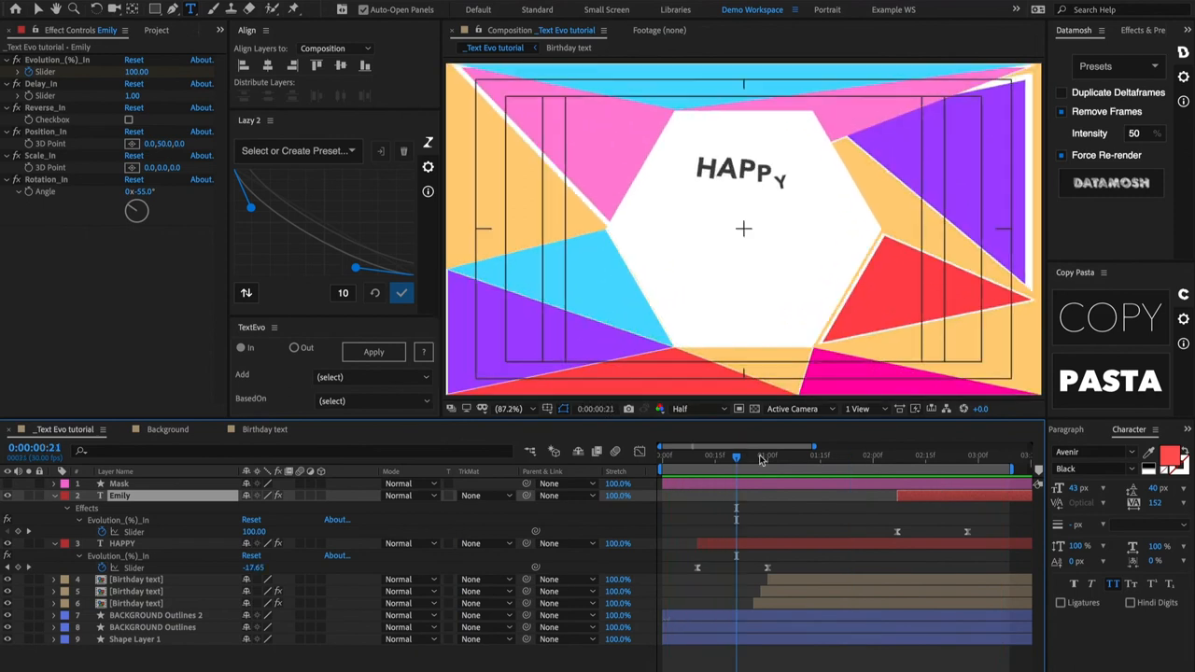
drag(737, 456, 714, 455)
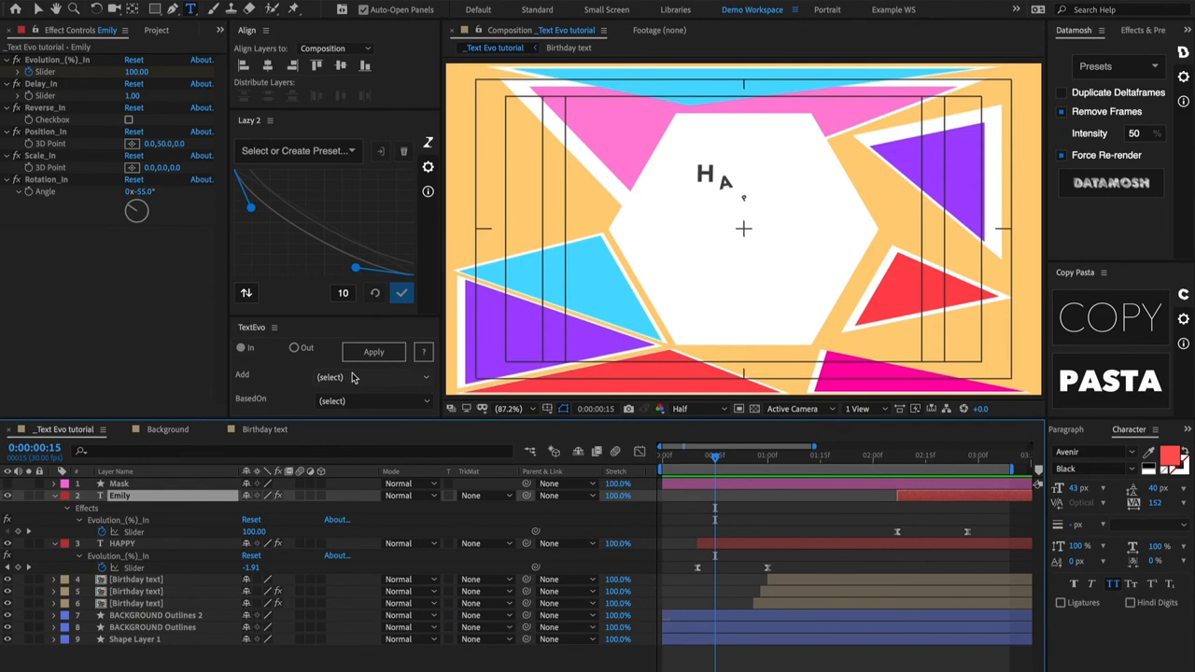
click(373, 400)
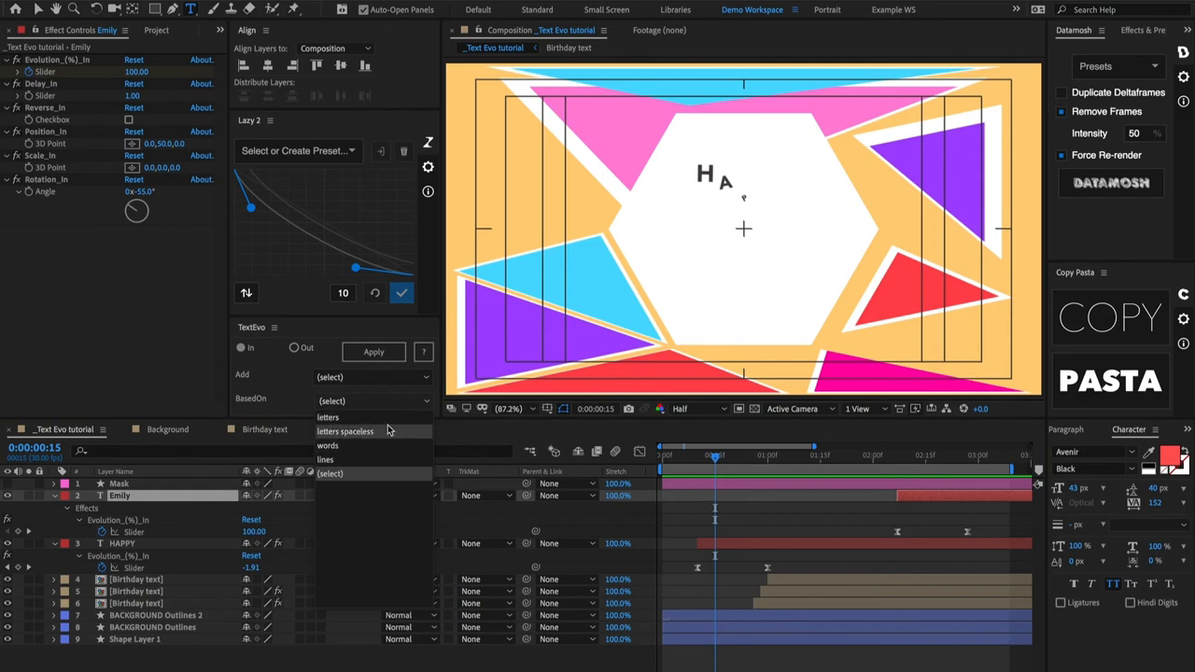
mouse_move(280, 372)
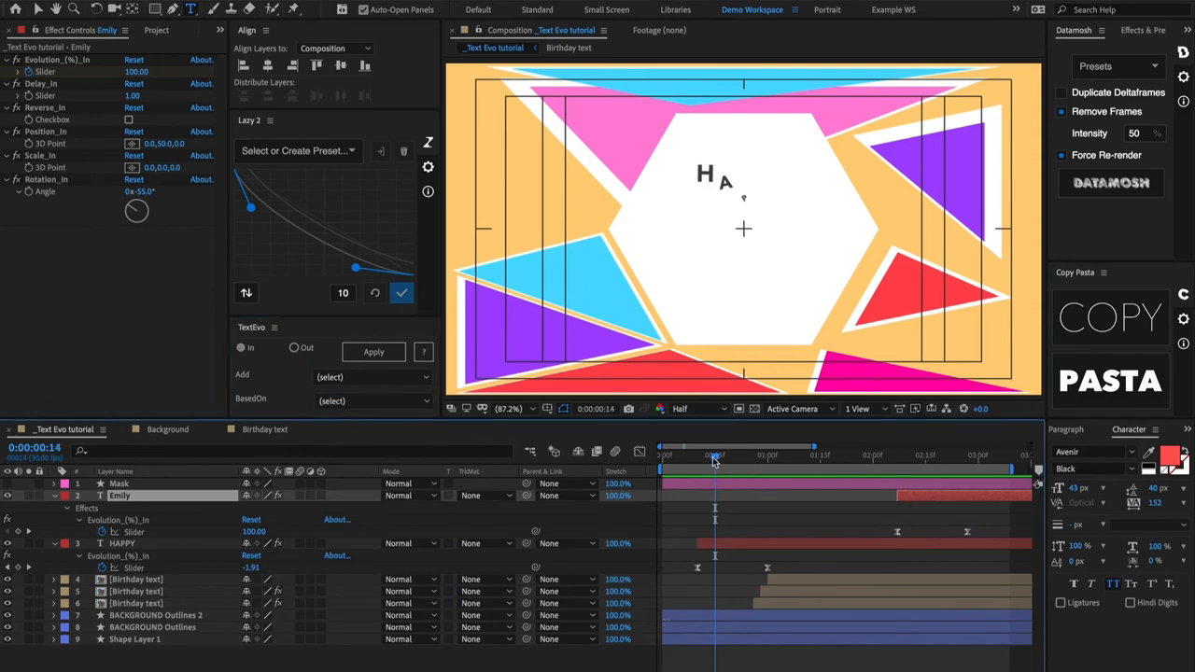
drag(715, 456, 754, 456)
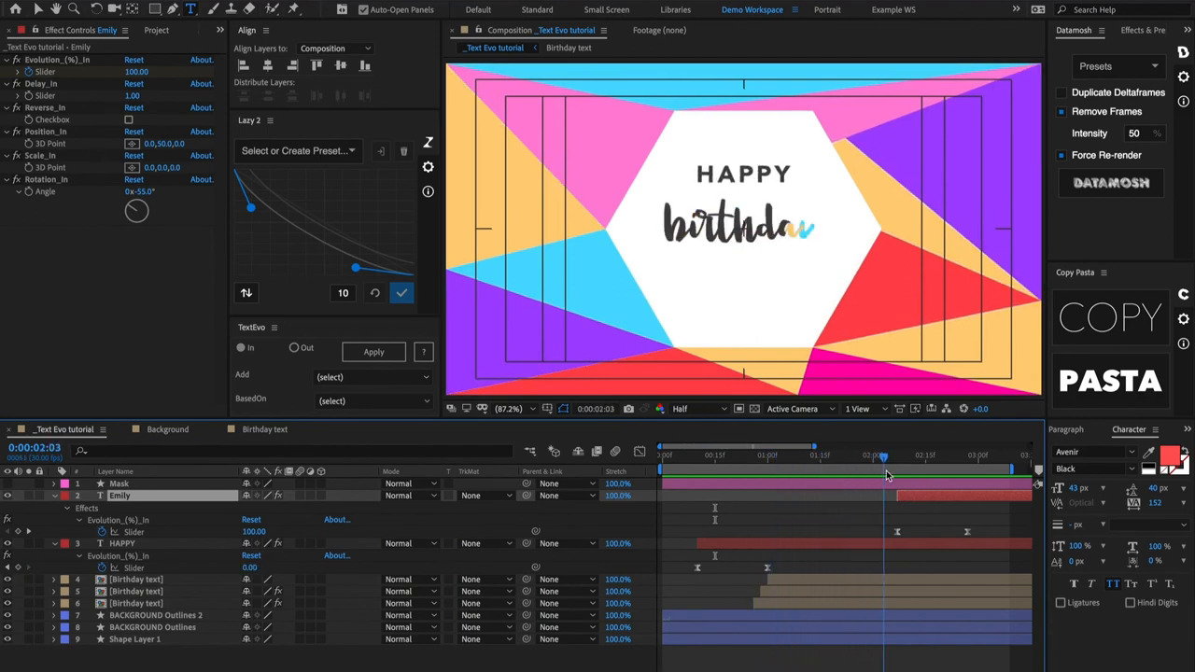
drag(876, 457, 911, 458)
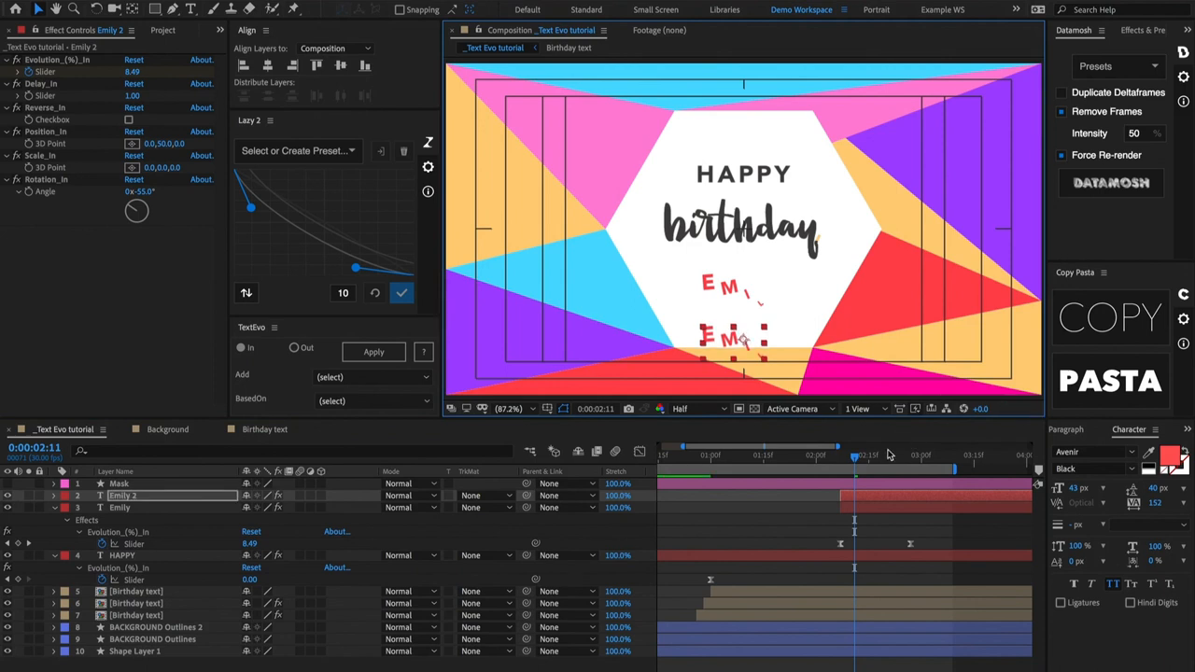
Scrub forward to preview both EMILY copies animating in.
drag(854, 457, 918, 458)
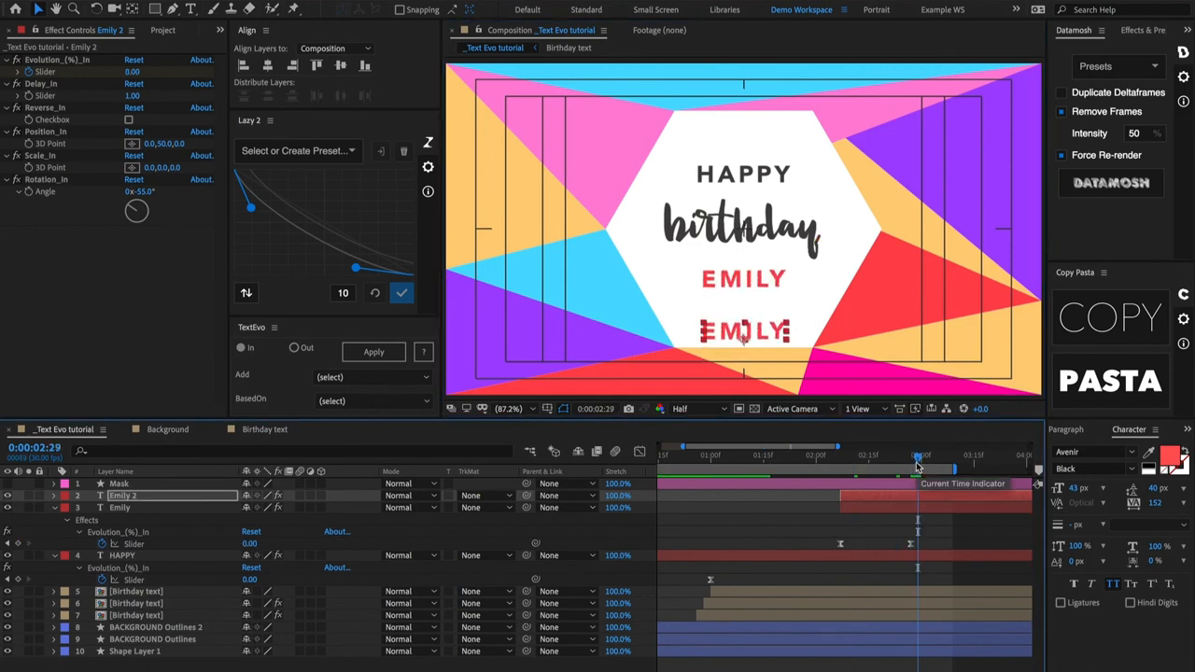